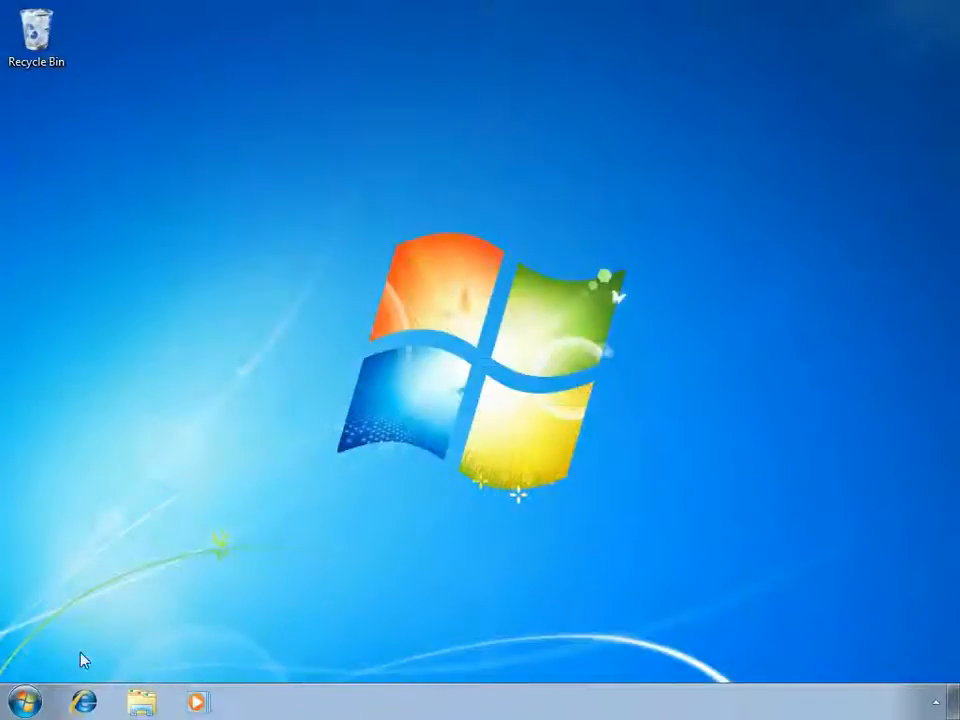
Show All Programs from the Start menu to browse program groups
{"action": "left_click", "coordinate": [33, 695]}
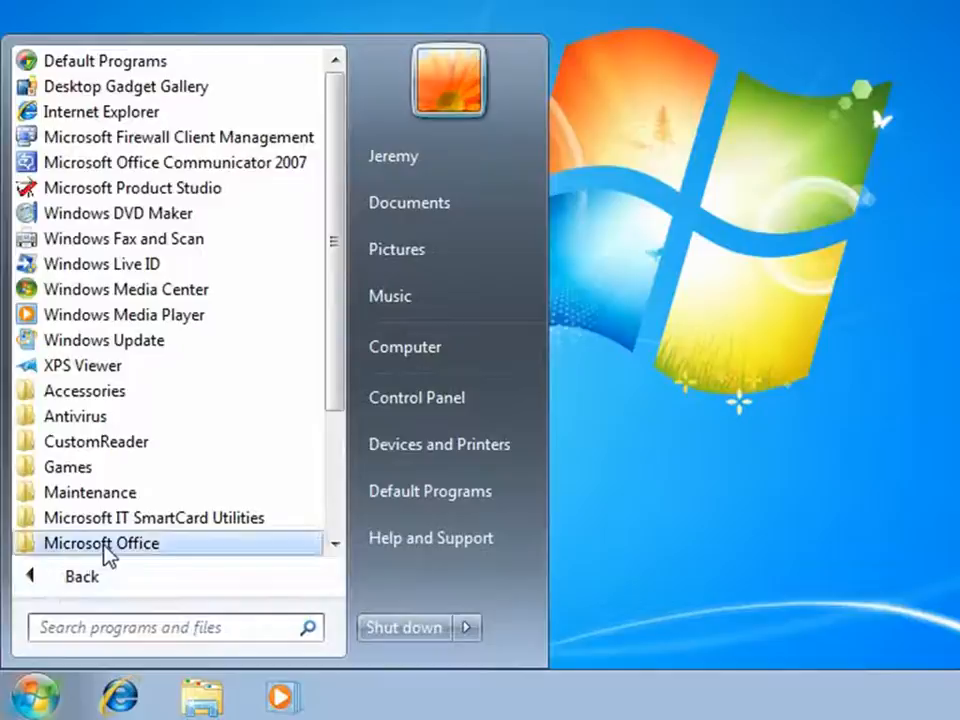
{"action": "left_click", "coordinate": [101, 542]}
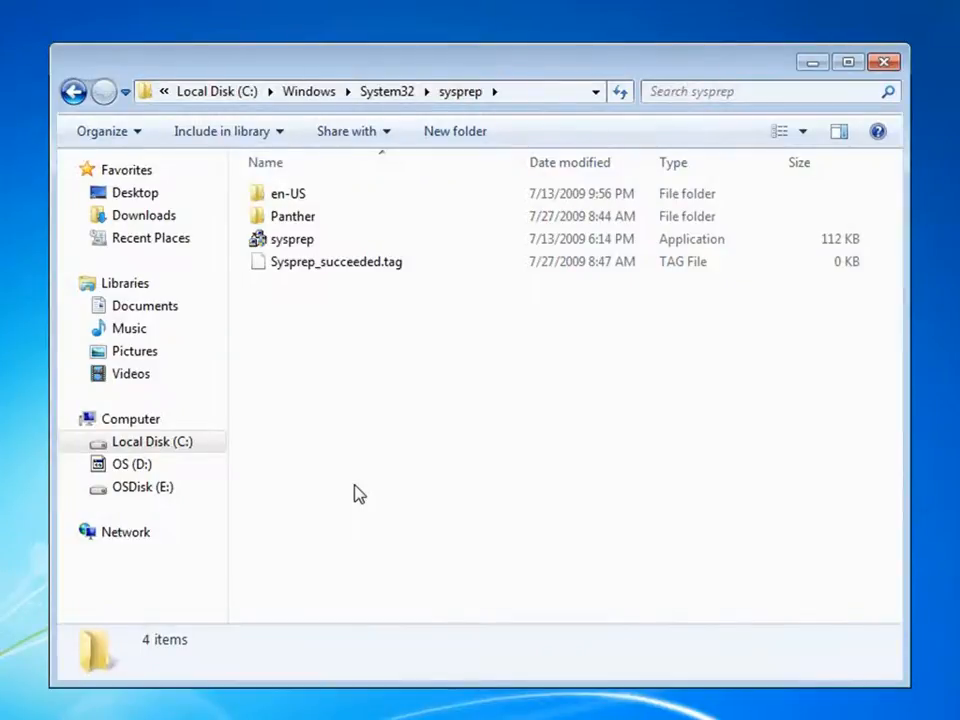
Browse to C:\Windows\System32\sysprep and select the sysprep application
{"action": "left_click", "coordinate": [400, 91]}
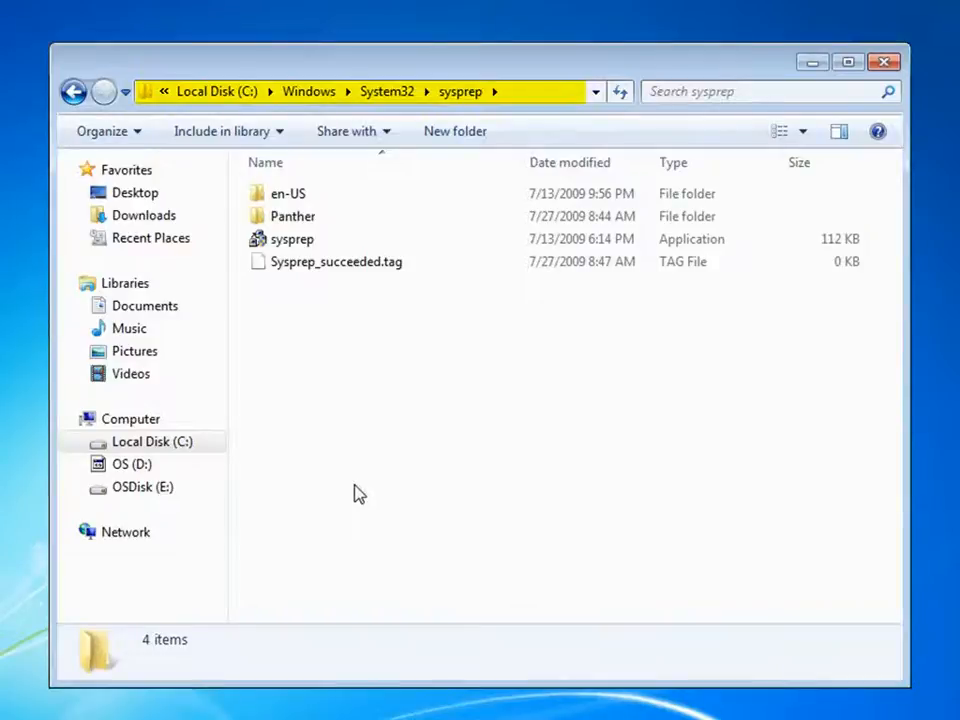
{"action": "mouse_move", "coordinate": [295, 316]}
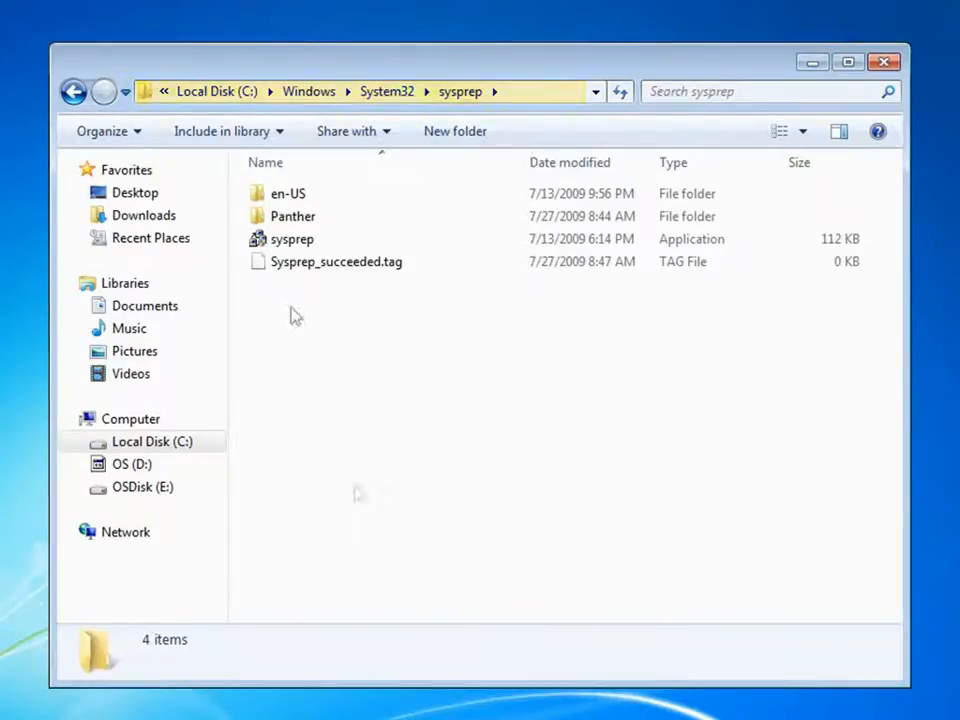
{"action": "left_click", "coordinate": [291, 239]}
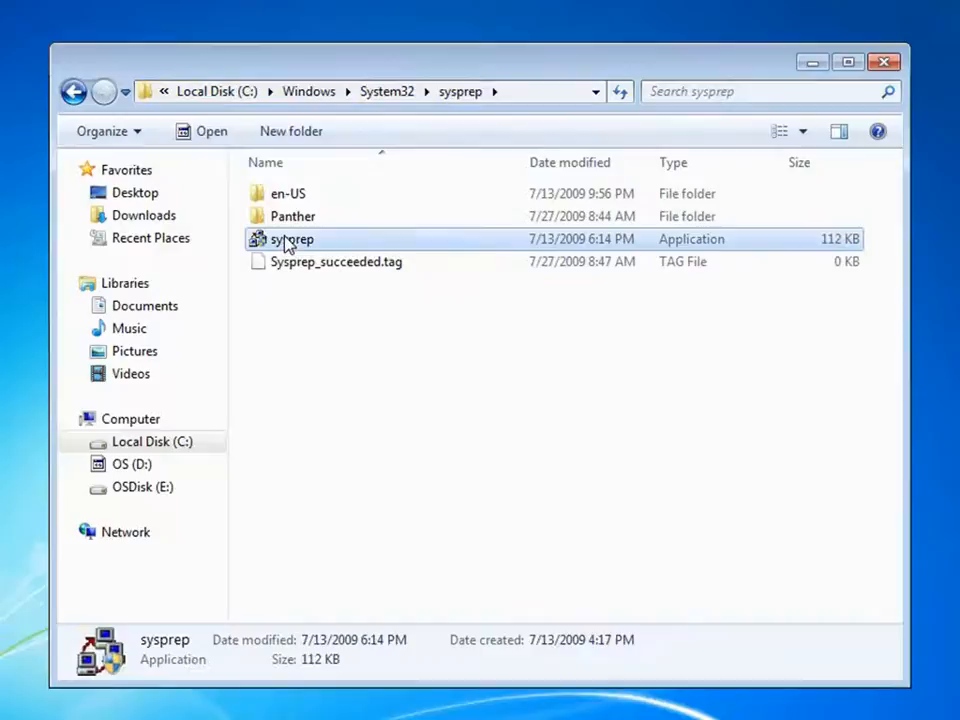
Run sysprep with Enter System OOBE, Generalize ticked, and Quit as shutdown option
{"action": "double_click", "coordinate": [291, 239]}
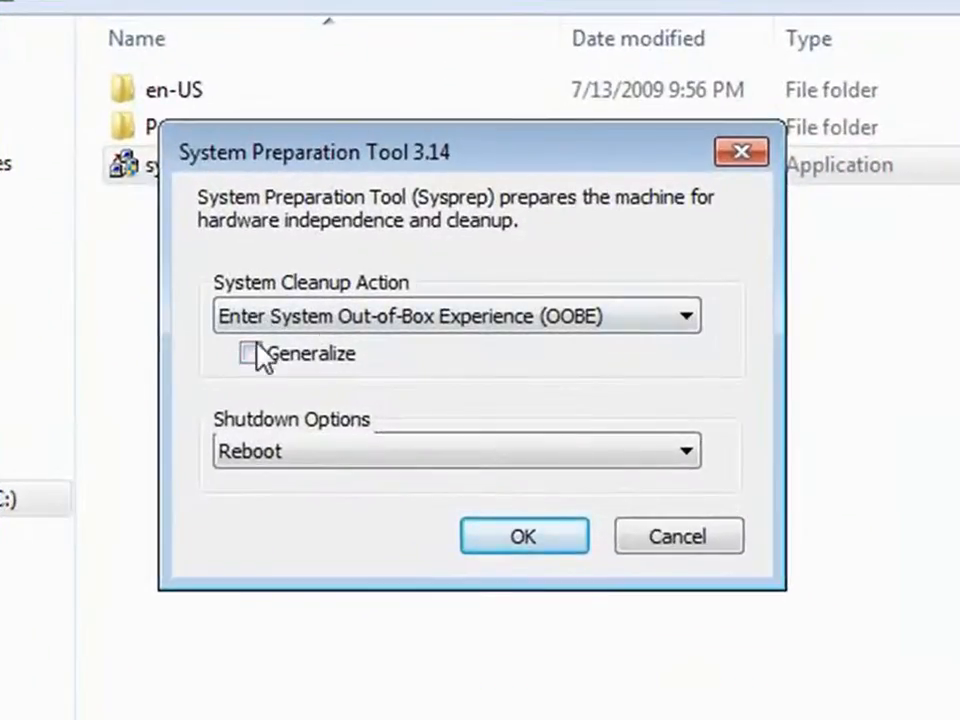
{"action": "left_click", "coordinate": [685, 315]}
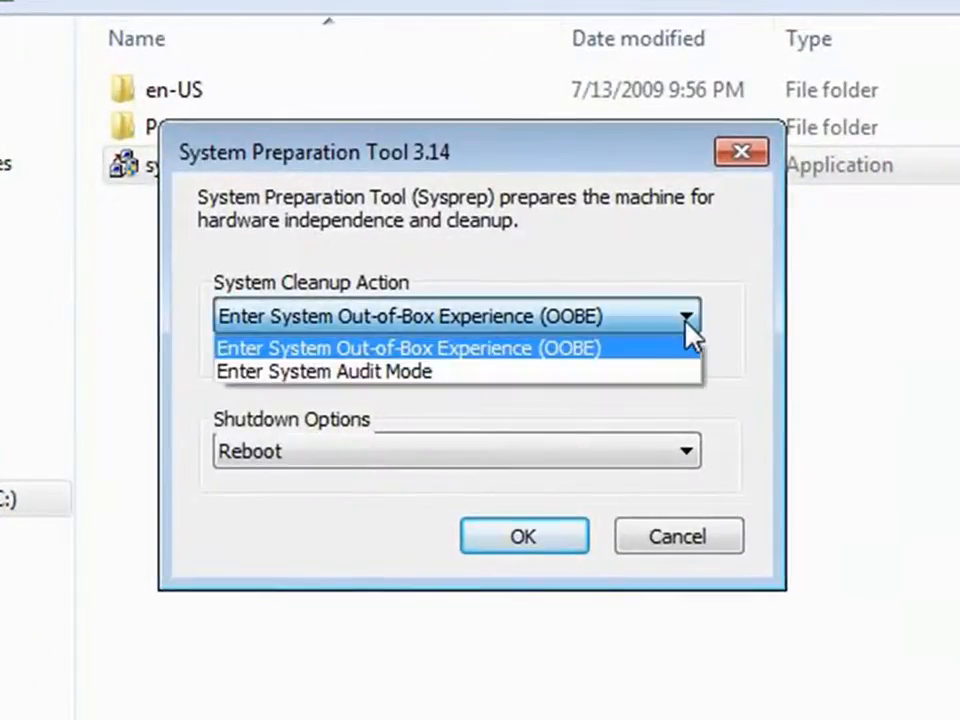
{"action": "left_click", "coordinate": [380, 347]}
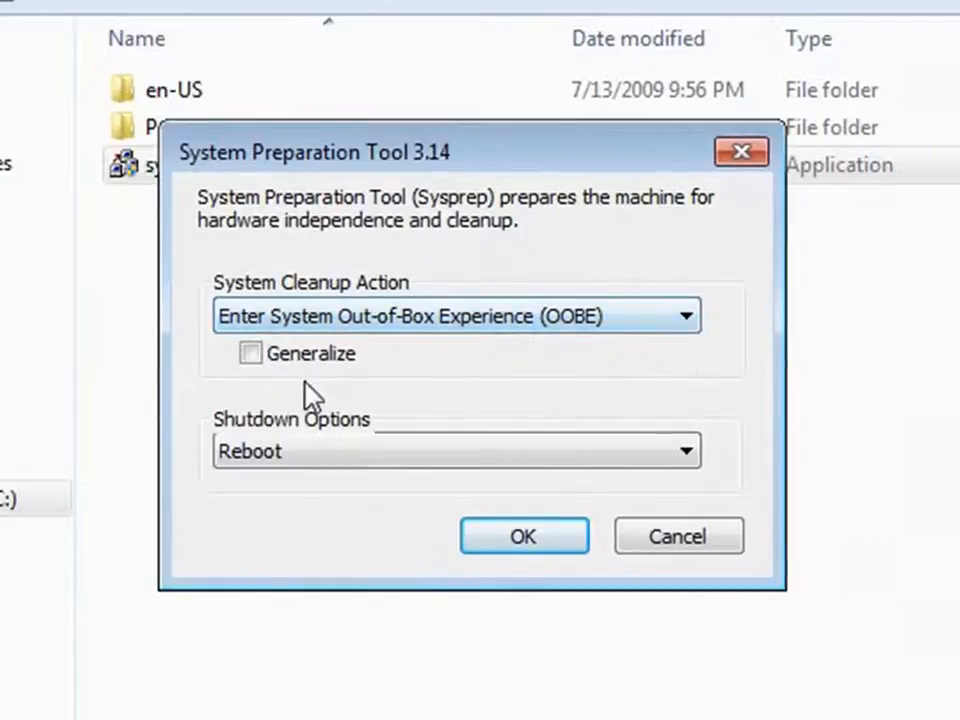
{"action": "left_click", "coordinate": [251, 353]}
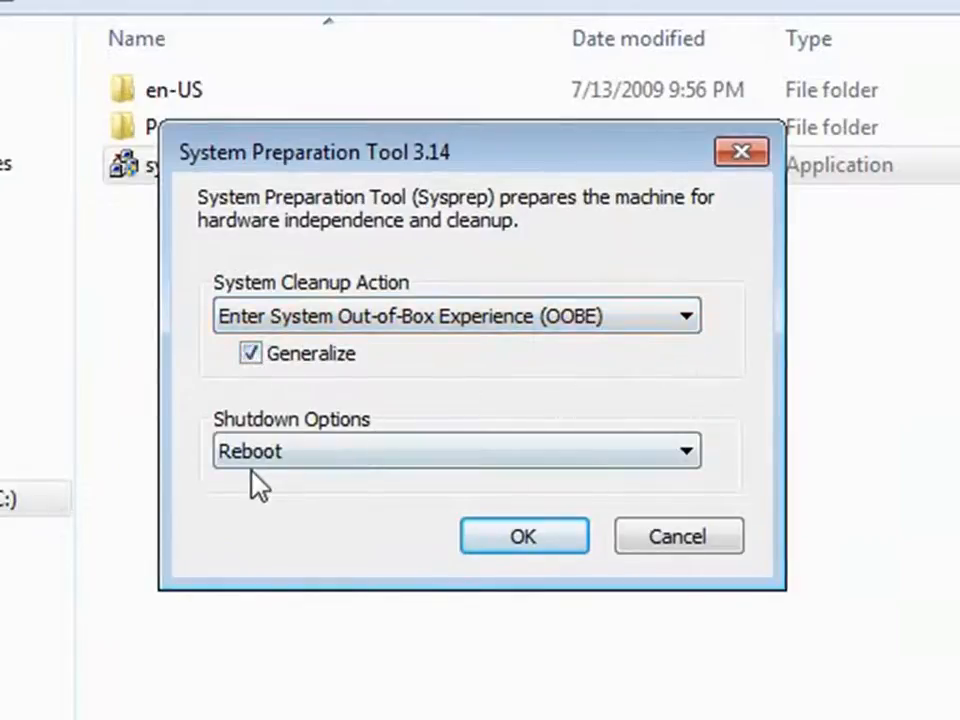
{"action": "left_click", "coordinate": [686, 451]}
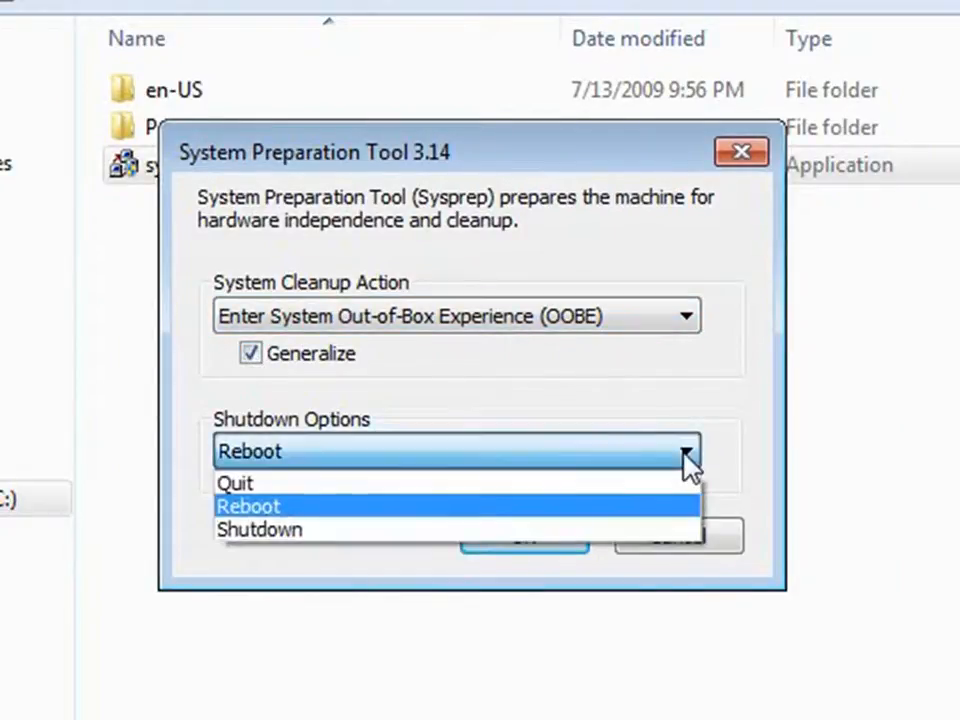
{"action": "left_click", "coordinate": [235, 483]}
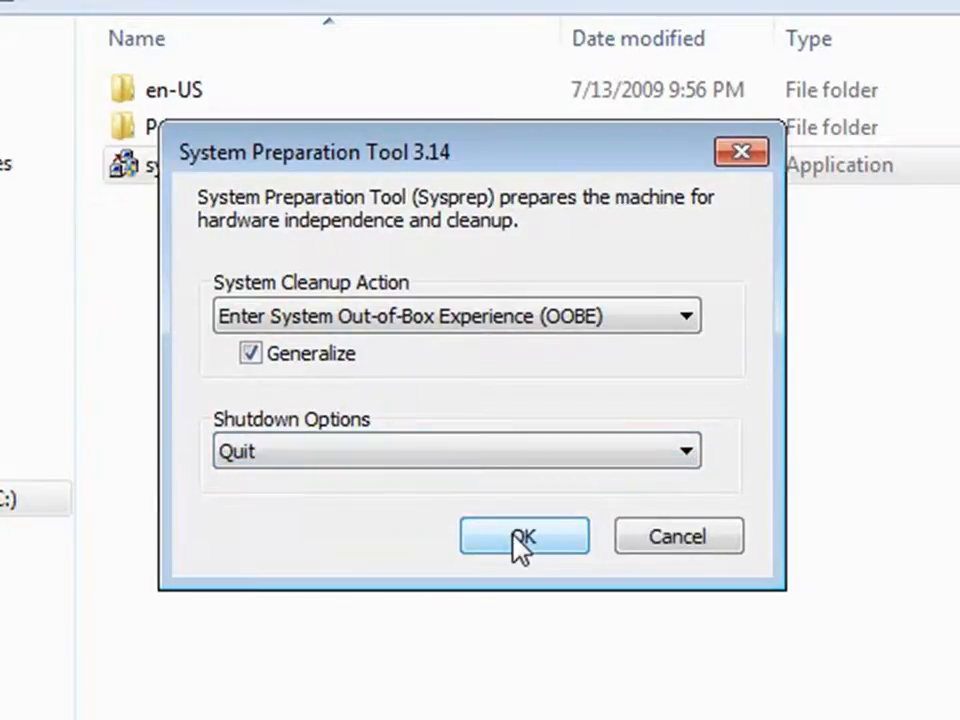
{"action": "left_click", "coordinate": [524, 535]}
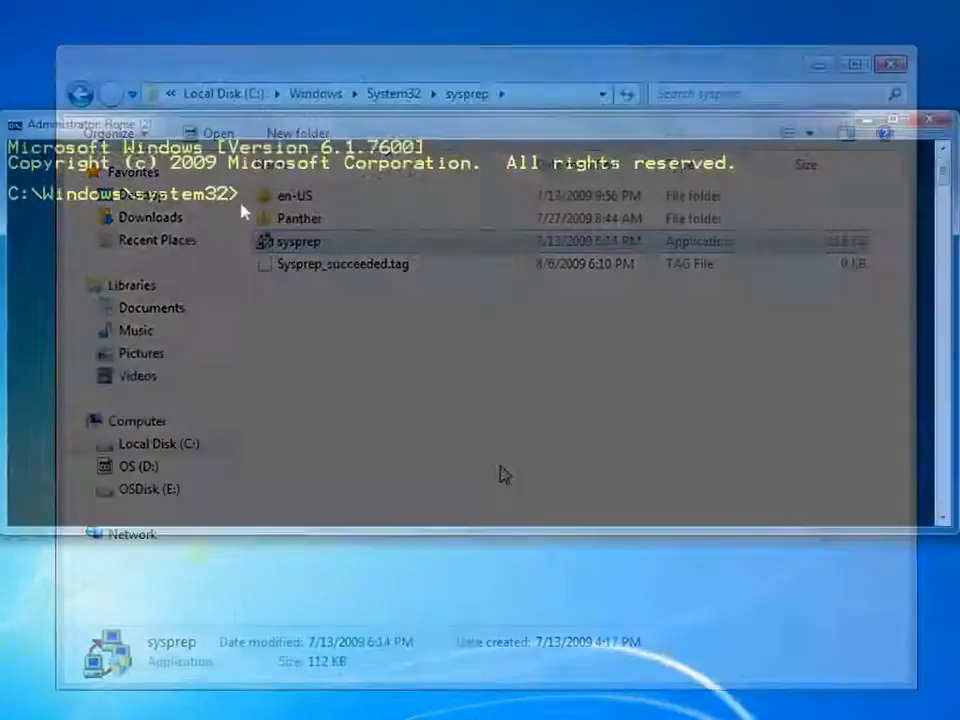
Display ImageX's general help, then its /capture help with the example command
{"action": "type", "text": "ima"}
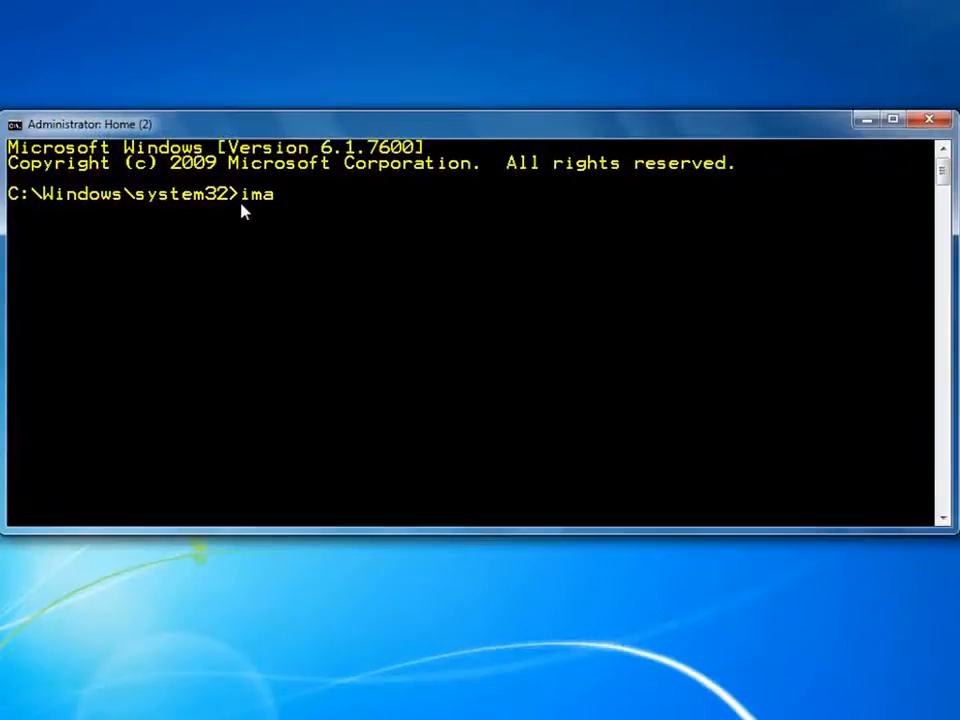
{"action": "type", "text": "gex"}
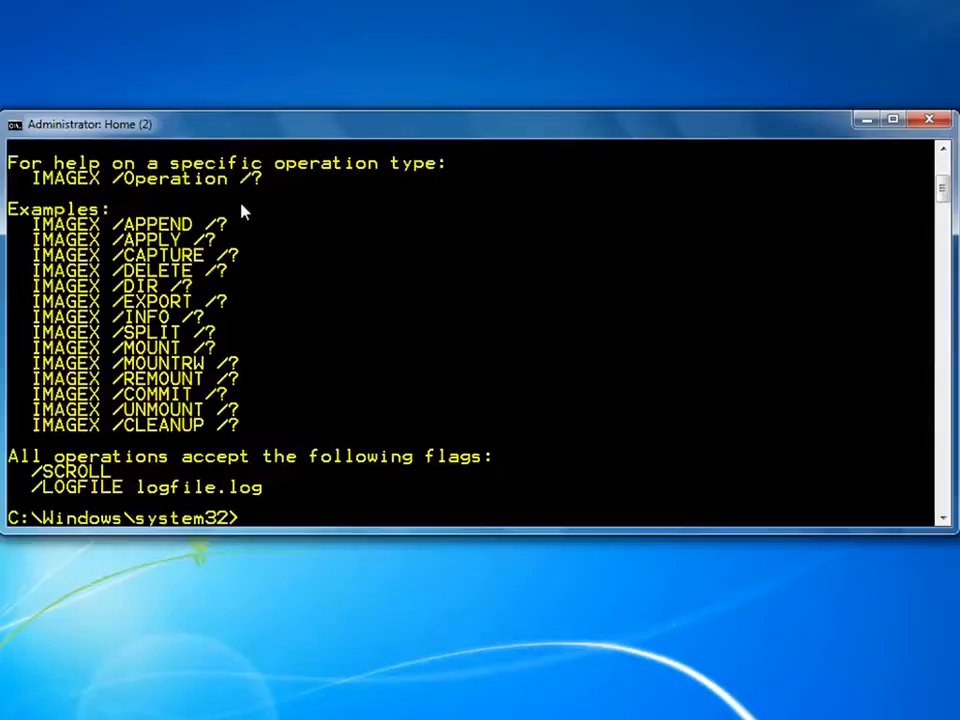
{"action": "mouse_move", "coordinate": [350, 412]}
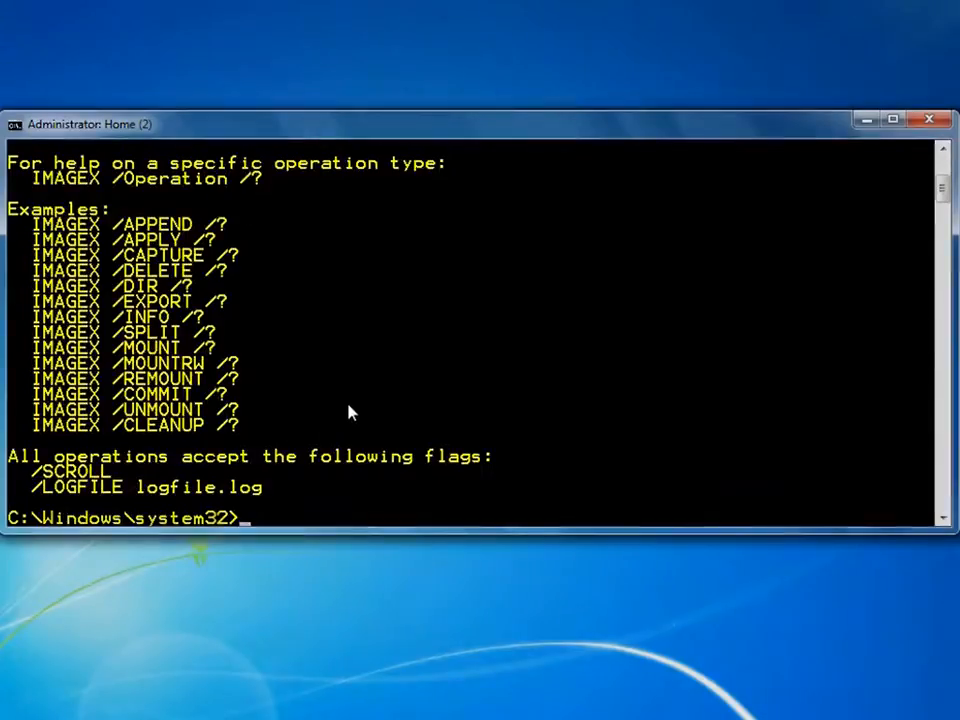
{"action": "type", "text": "image_"}
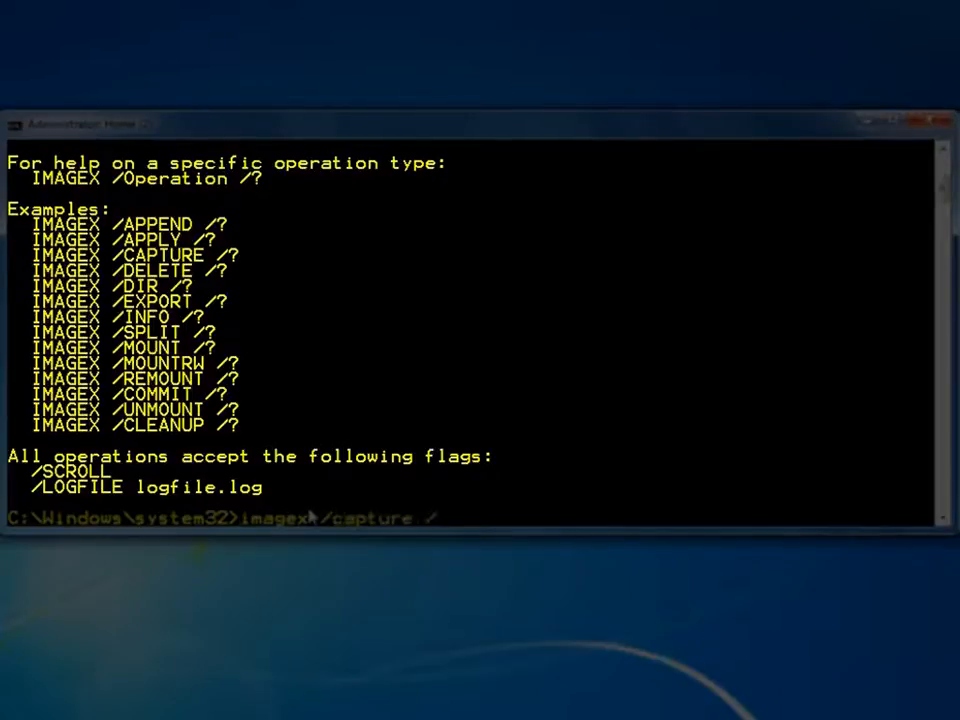
{"action": "key", "text": "Return"}
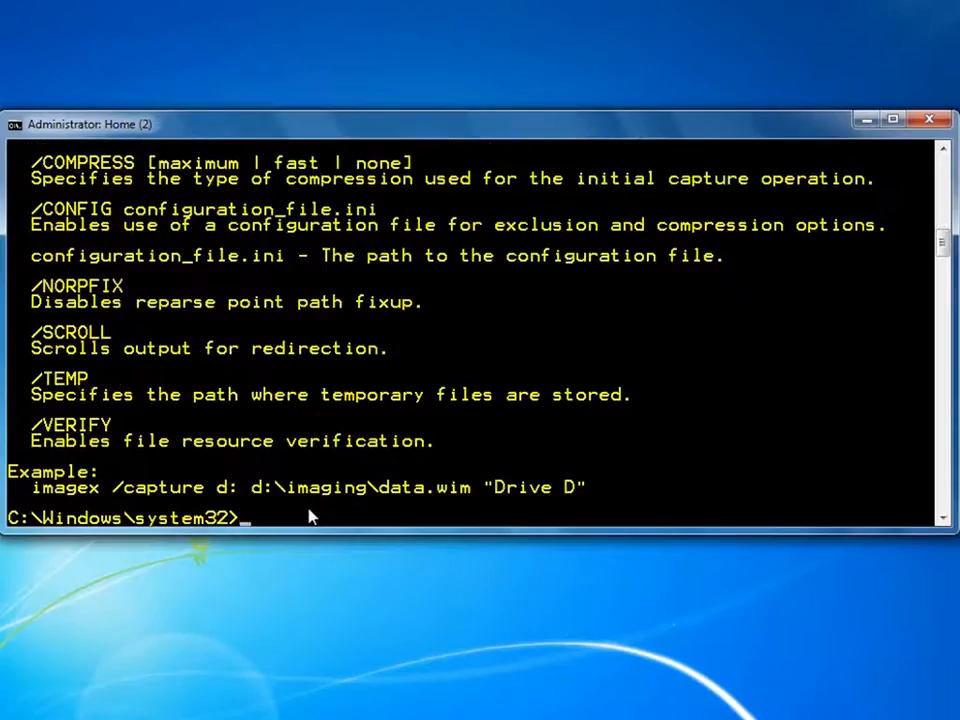
Run imagex /capture h: c:\dismdemo\installcaptured.wim "Windows 7 x86"
{"action": "type", "text": "image"}
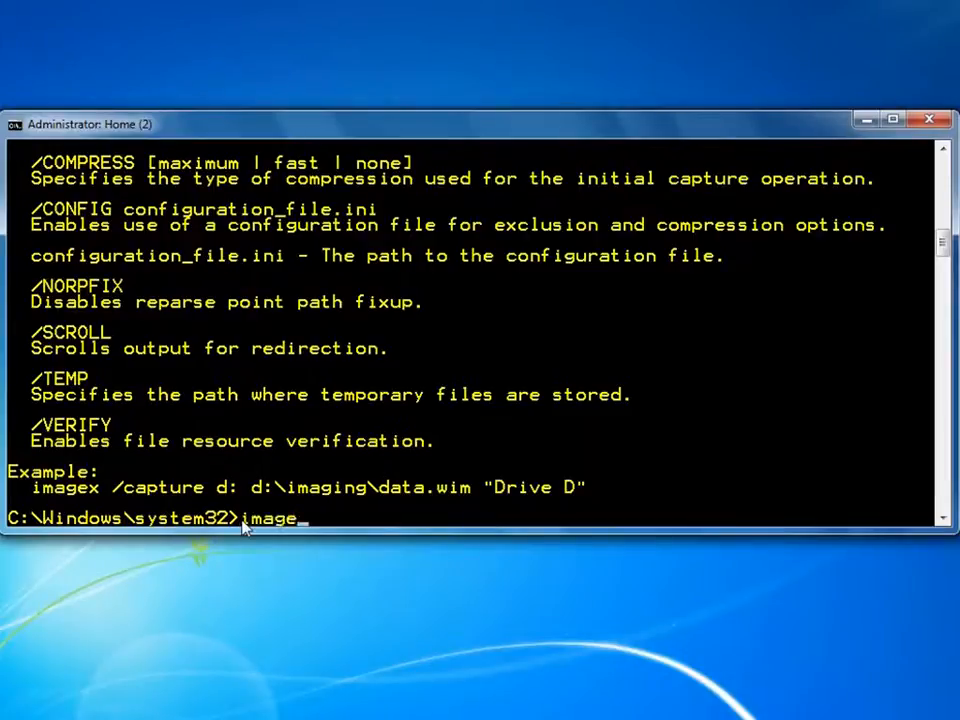
{"action": "type", "text": "x /capture h"}
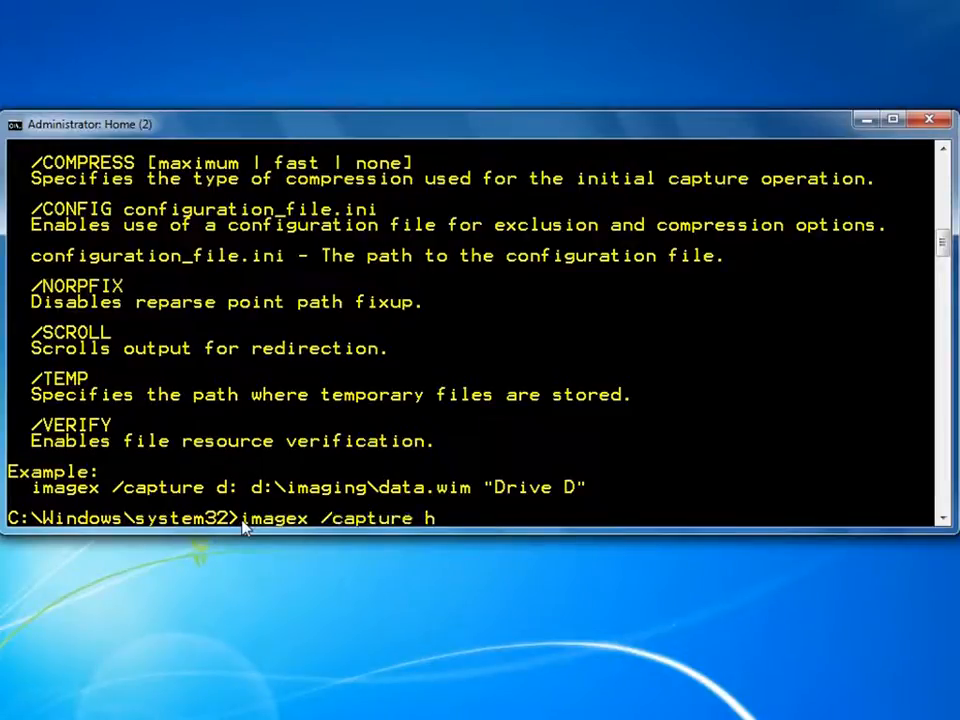
{"action": "type", "text": ":"}
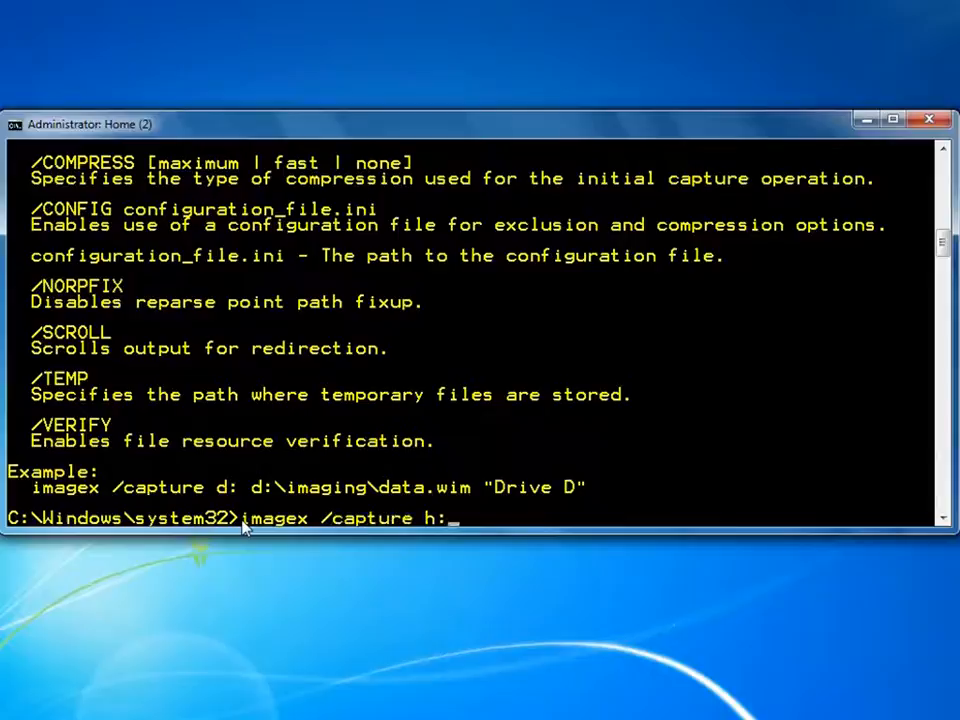
{"action": "type", "text": "c:\\dismdemo\\install"}
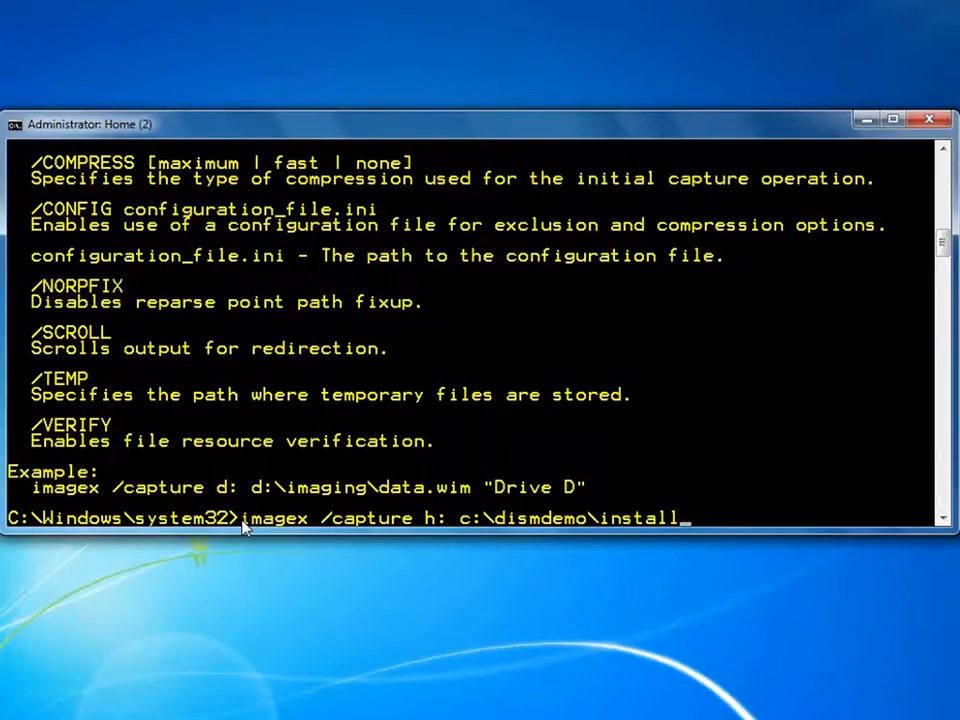
{"action": "type", "text": "captured."}
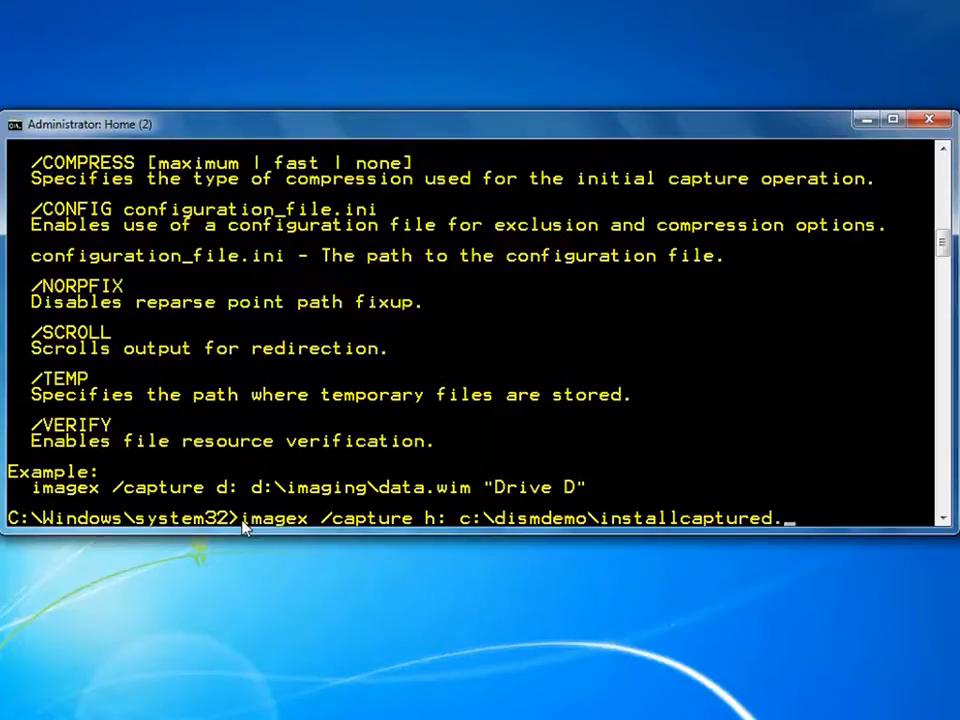
{"action": "type", "text": "wim \"Windows 7"}
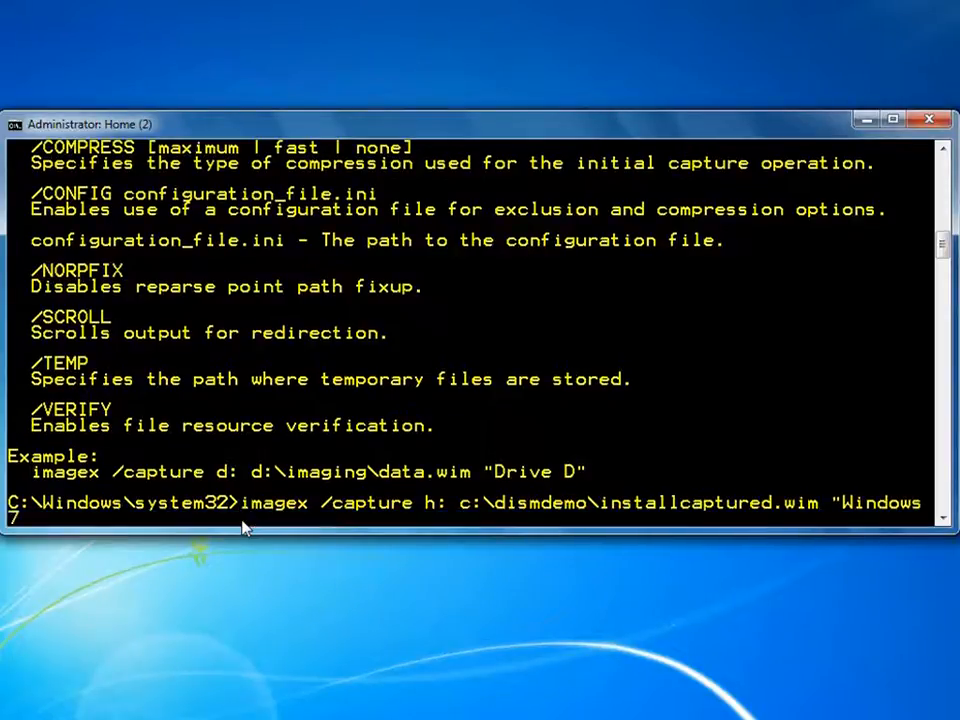
{"action": "type", "text": "x86"}
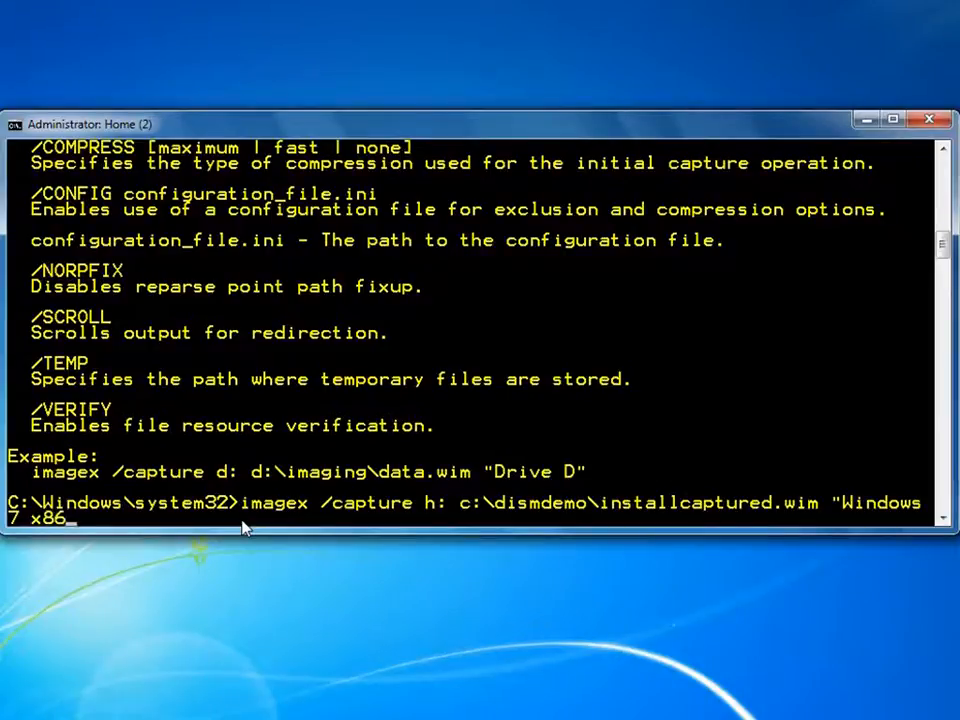
{"action": "key", "text": "Return"}
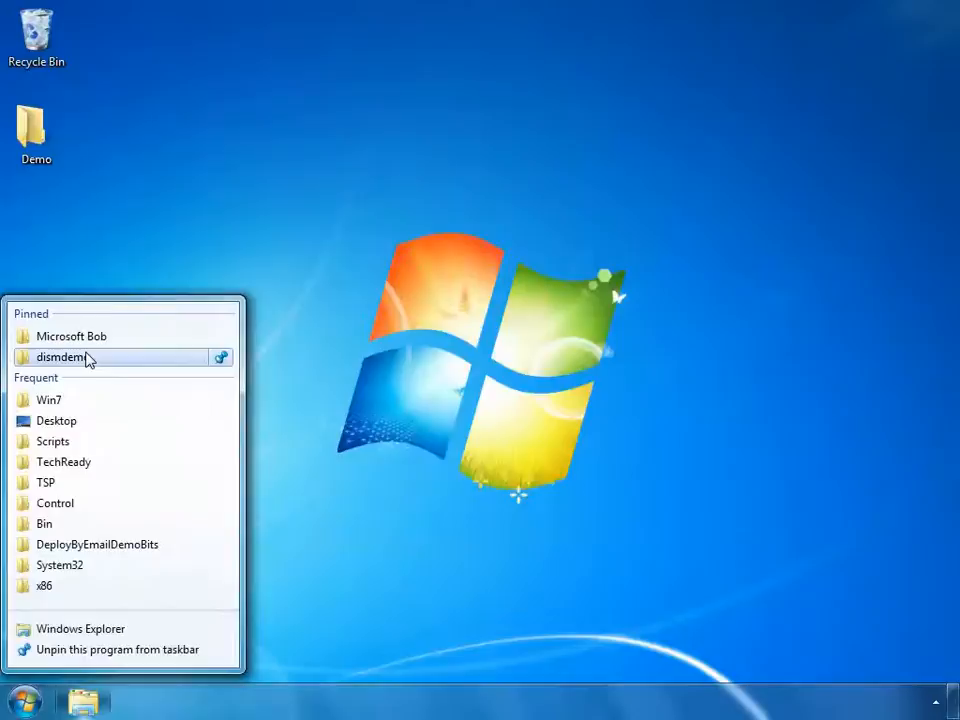
Open the pinned dismdemo folder to check installcaptured.wim at about 4.37 GB
{"action": "left_click", "coordinate": [60, 357]}
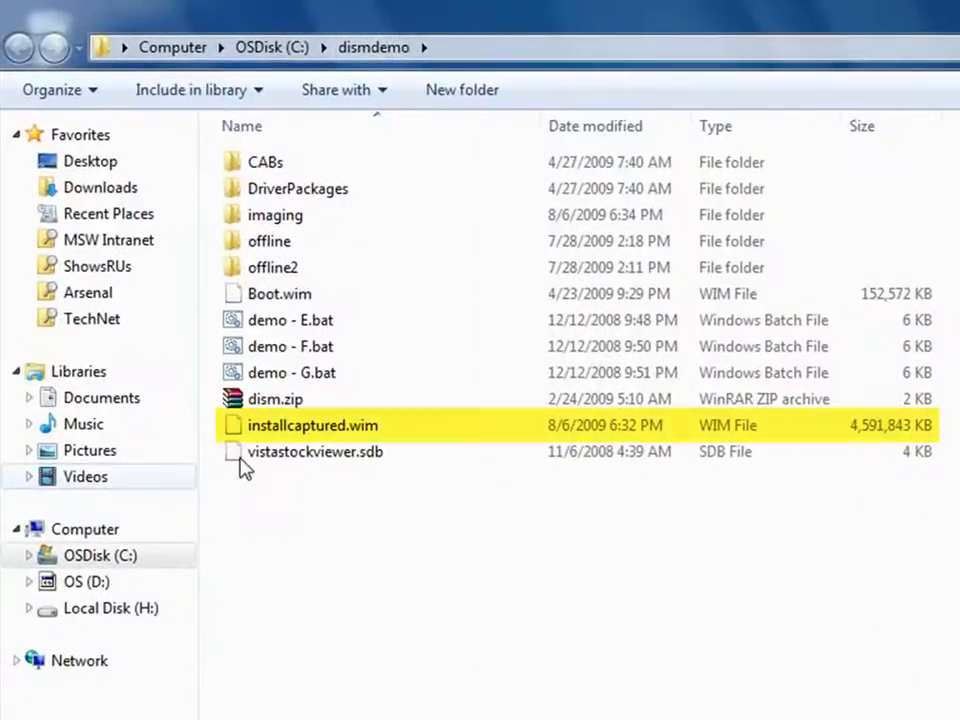
{"action": "mouse_move", "coordinate": [800, 428]}
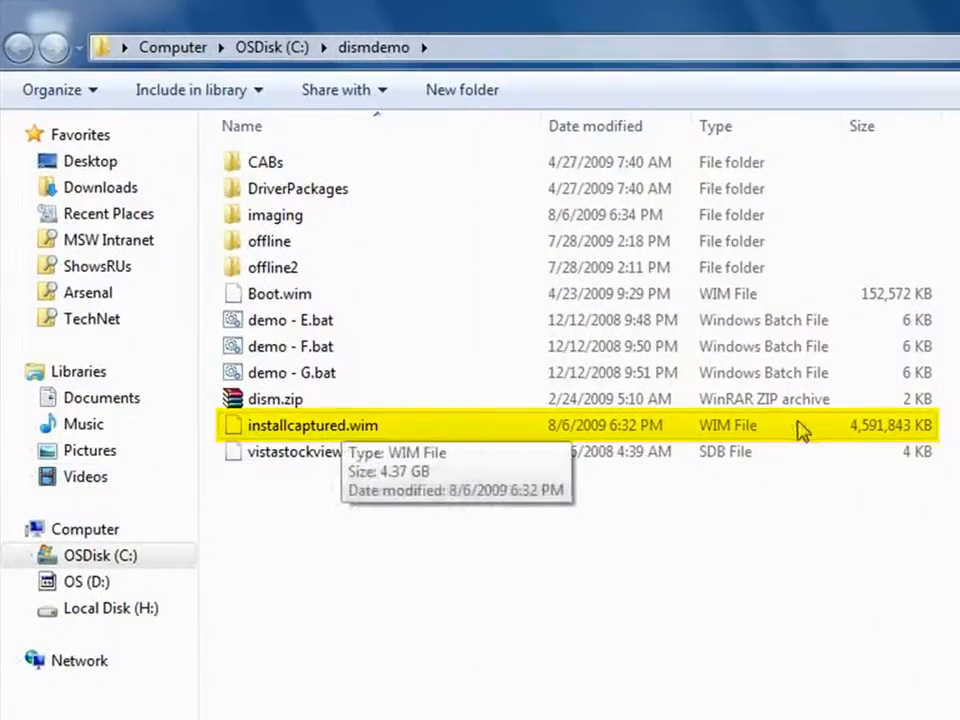